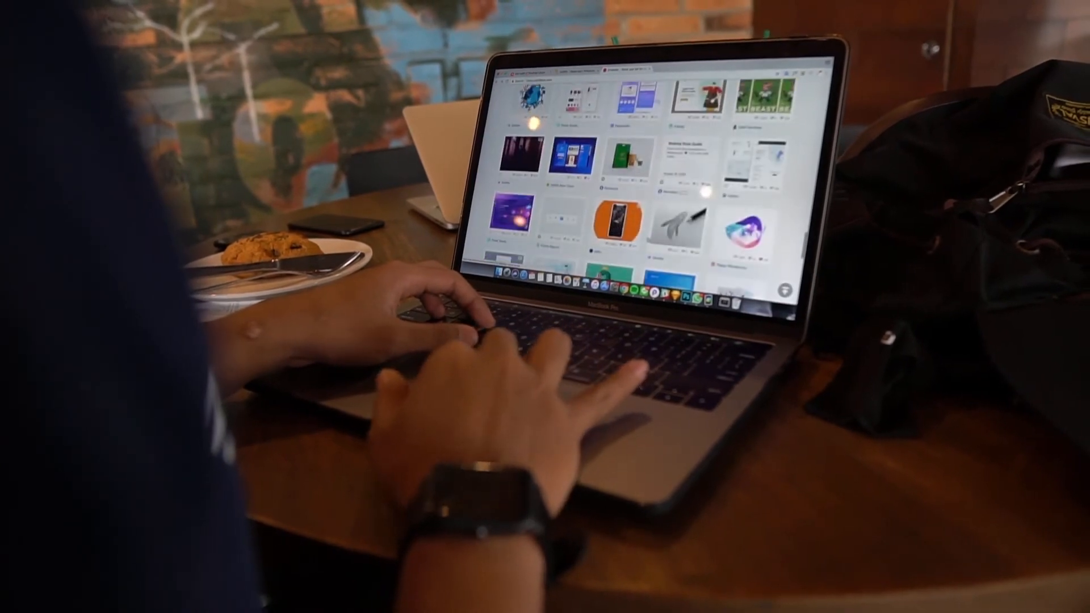
pyautogui.scroll(-3)
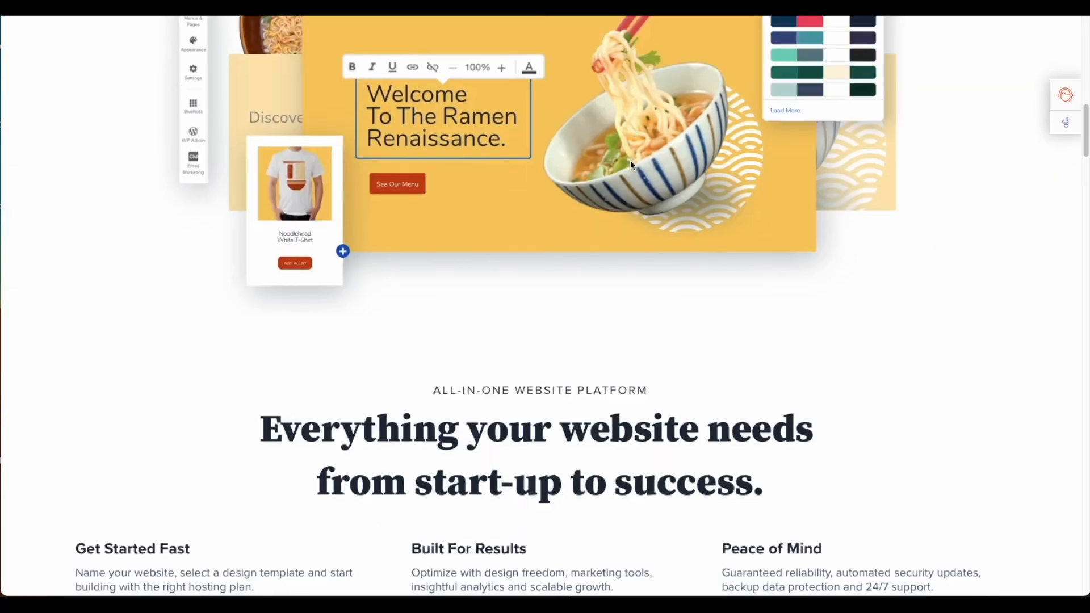
pyautogui.scroll(-3)
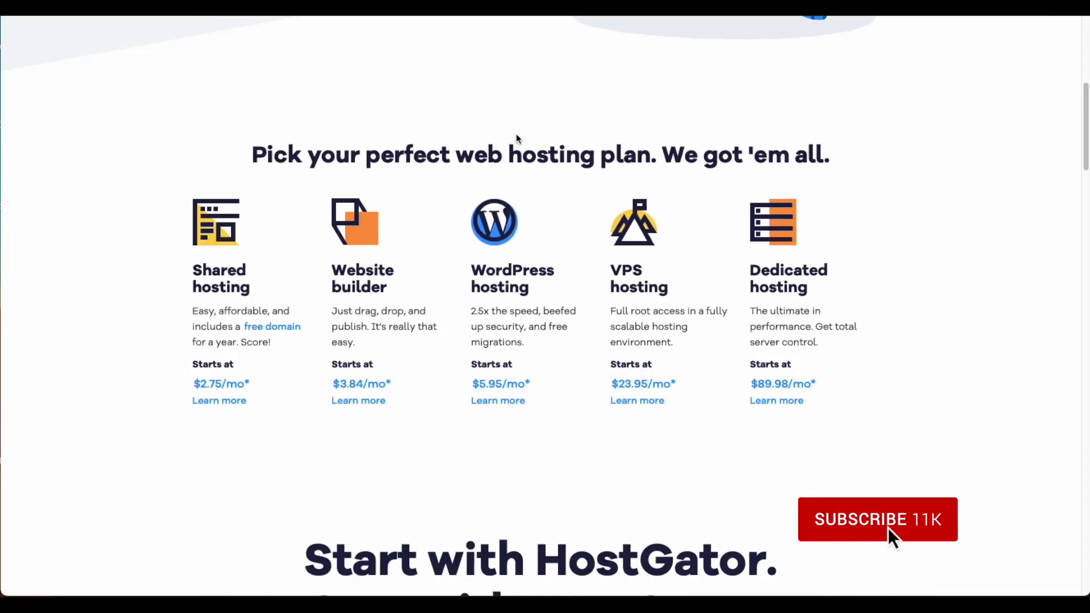
pyautogui.scroll(-3)
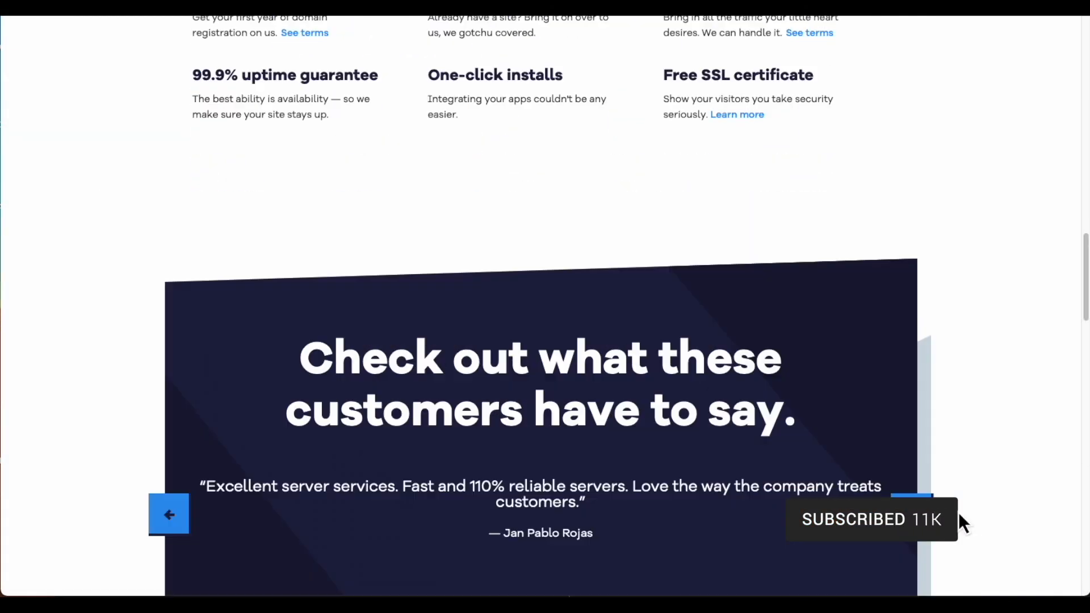